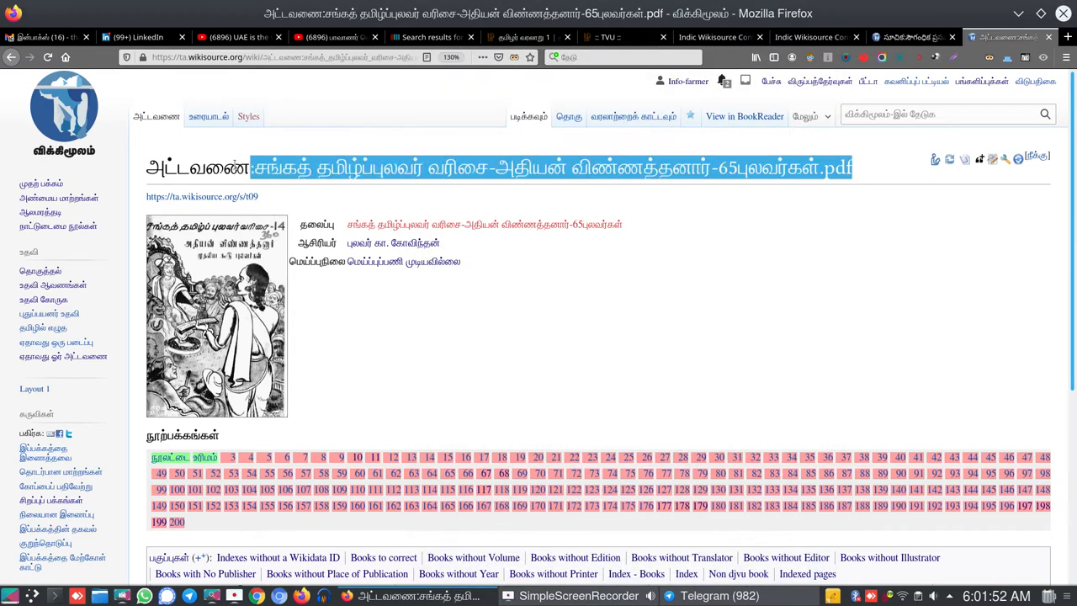
- Copy the 65-poets index page title and switch to the Tamil August 2021 proofreadathon's info page
right_click(378, 168)
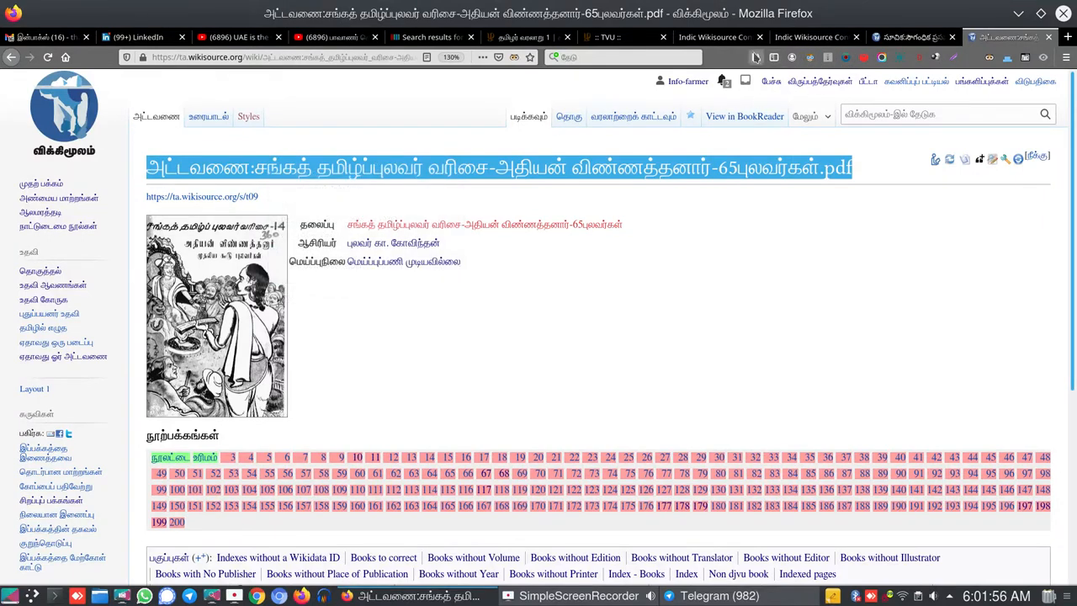
mouse_move(715, 37)
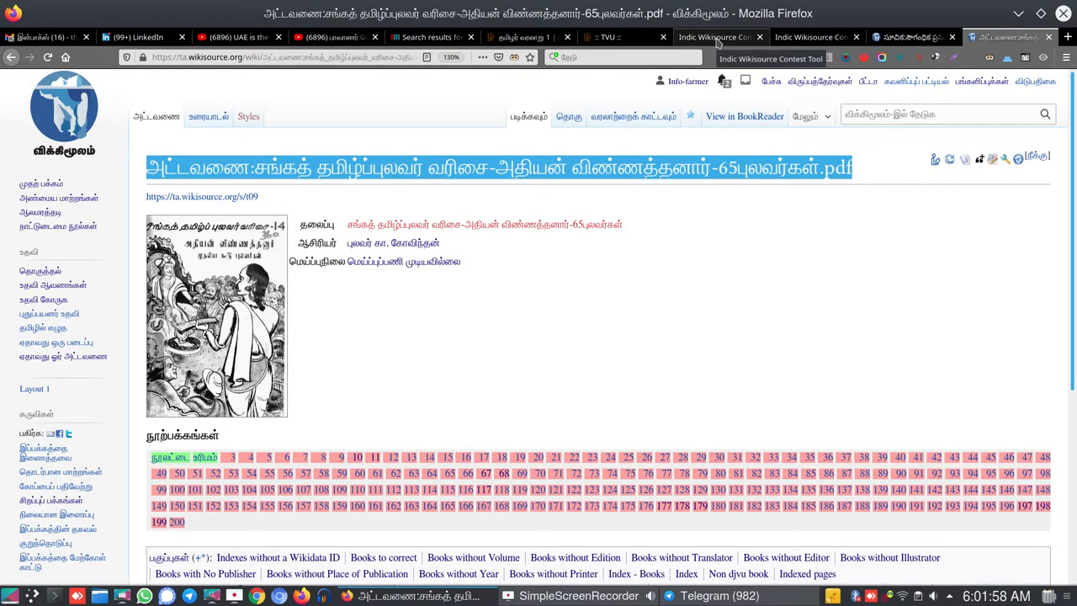
left_click(717, 37)
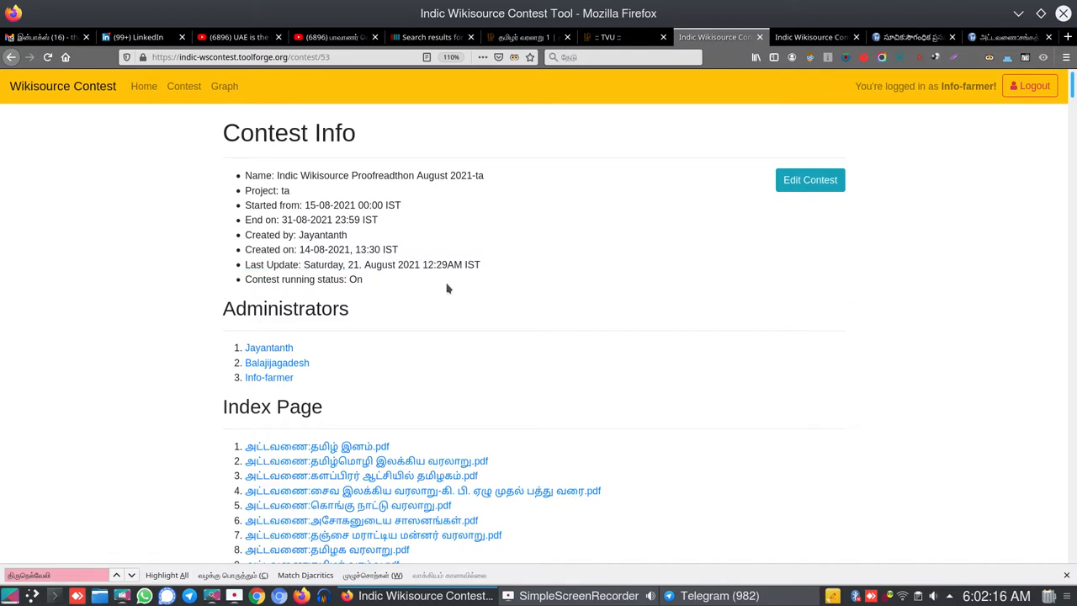
mouse_move(460, 283)
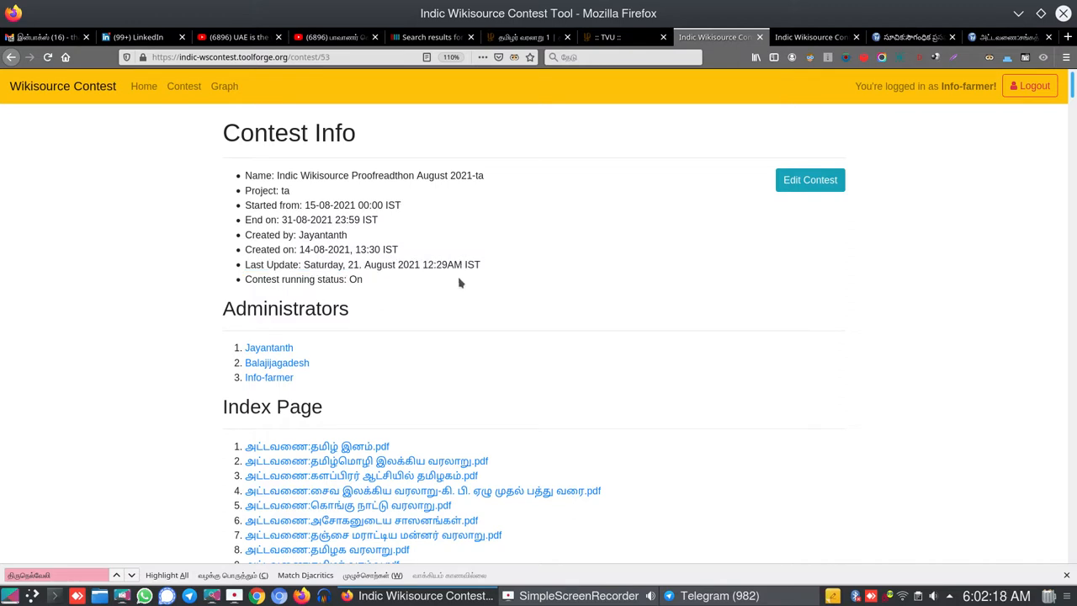
mouse_move(835, 215)
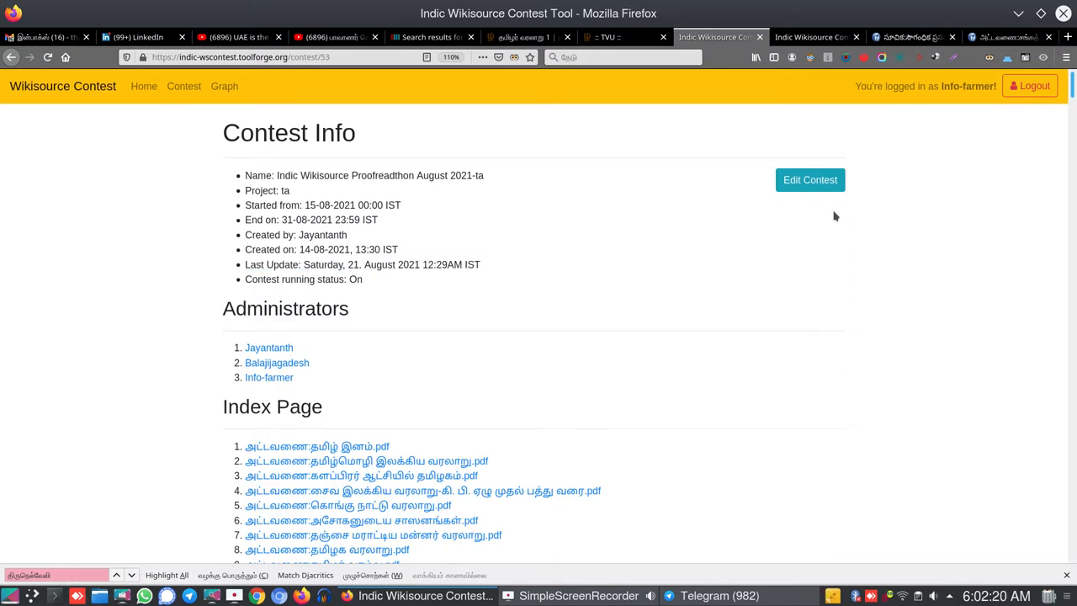
left_click(809, 178)
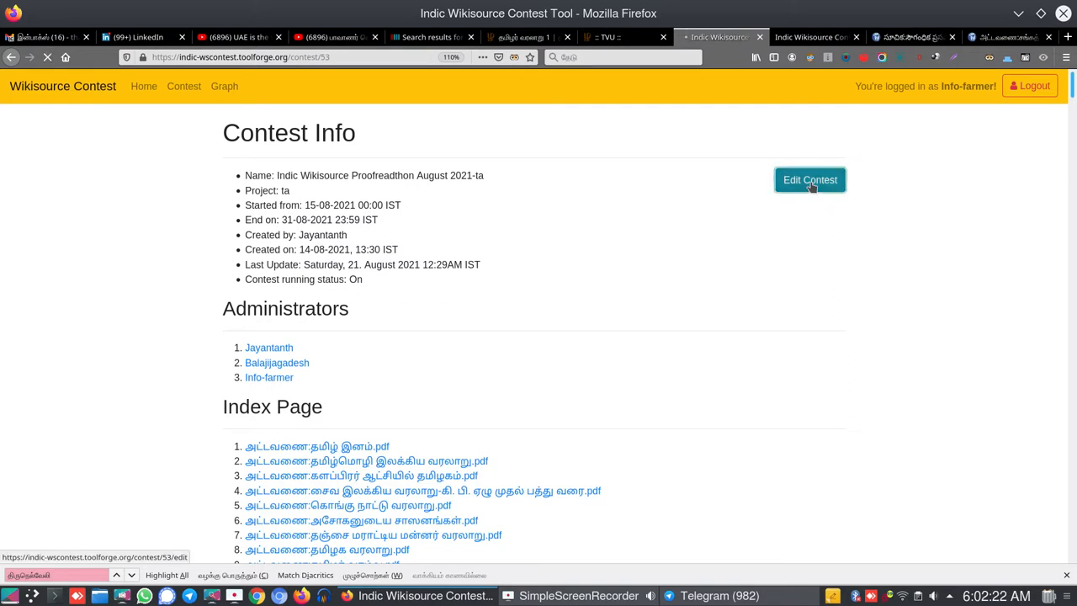
- Paste the Athiyan 65-poets index page as the last Index Pages line and save the contest
left_click(810, 178)
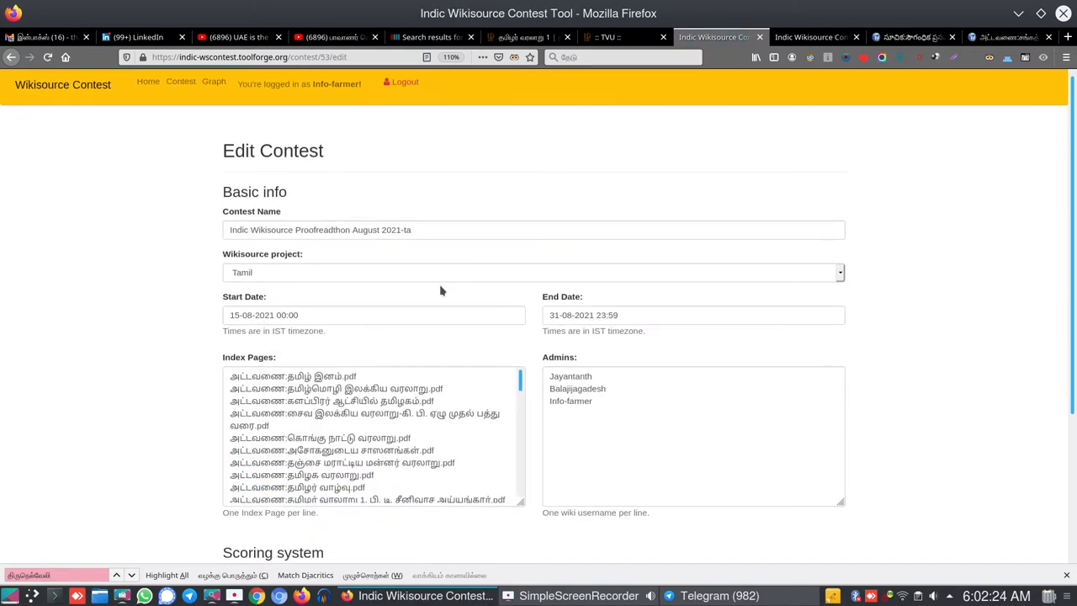
scroll("down", 3)
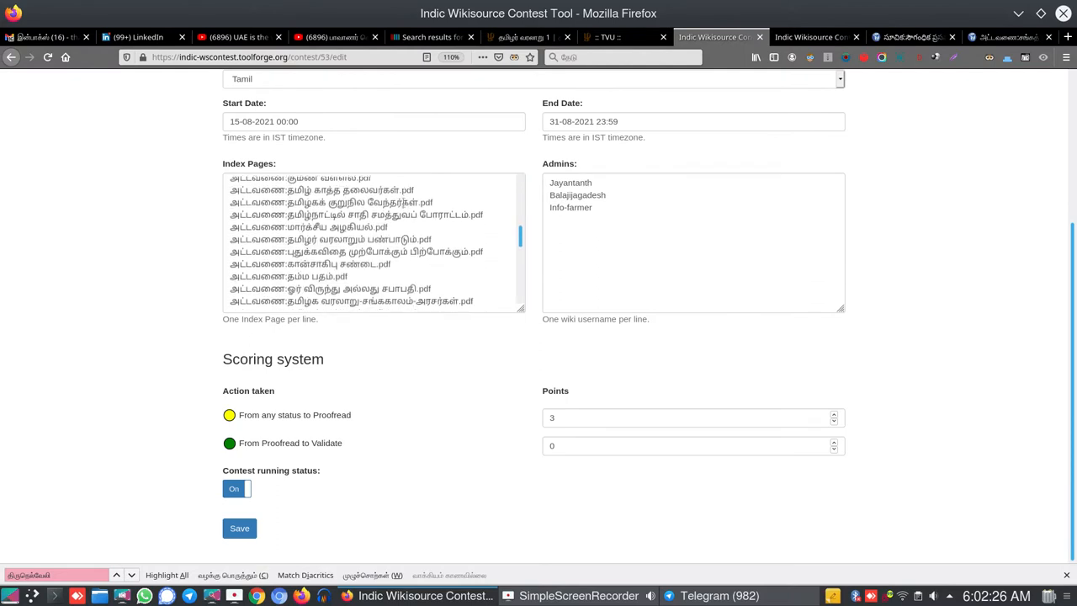
scroll("down", 3)
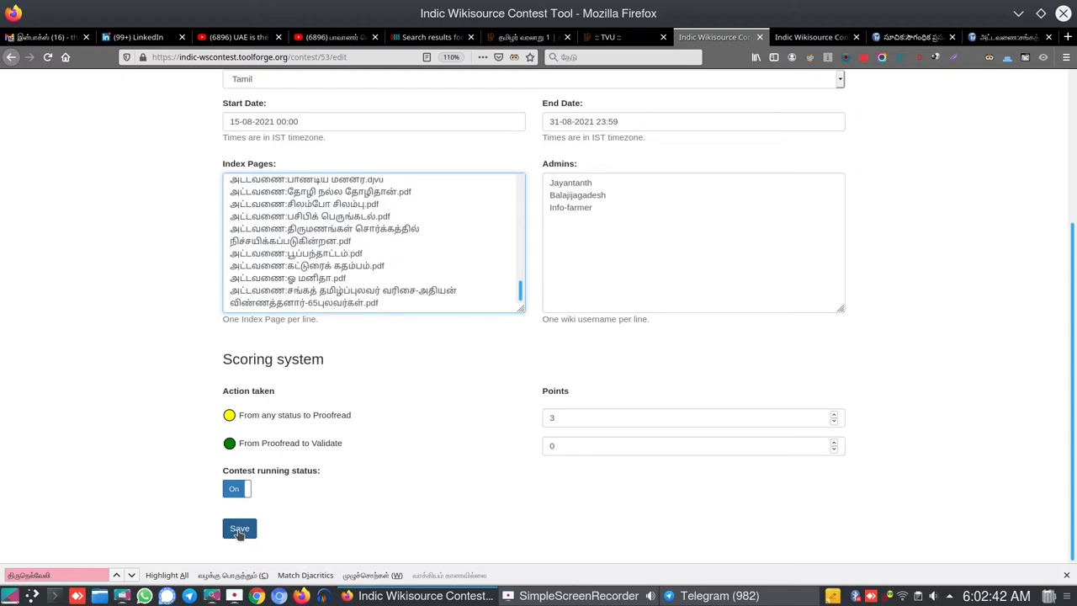
left_click(239, 529)
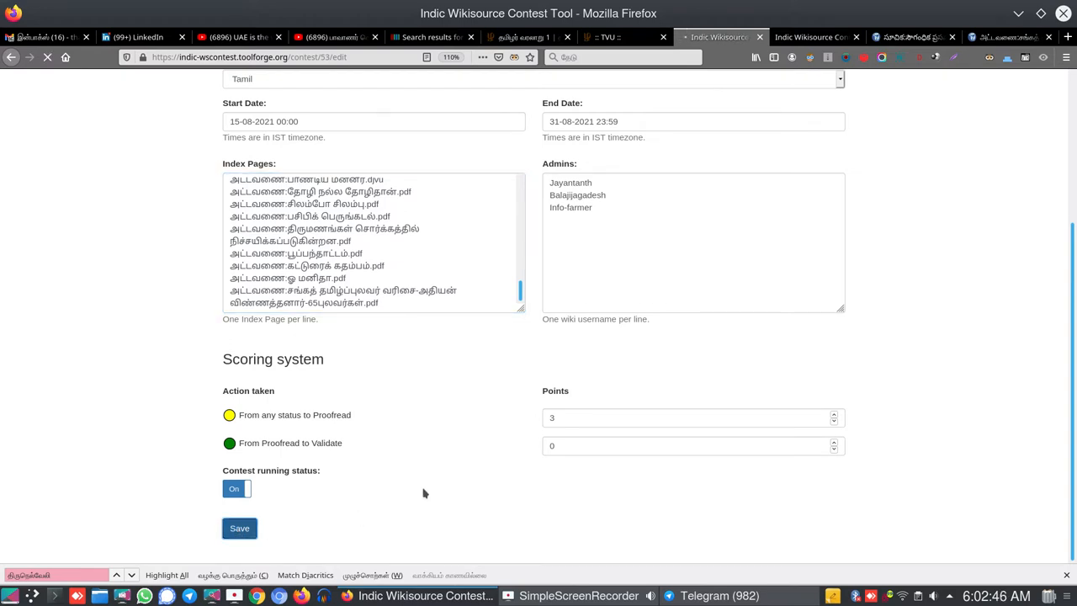
- Scroll the saved Contest Info page to confirm the 65-poets index page appears as entry 44
left_click(239, 529)
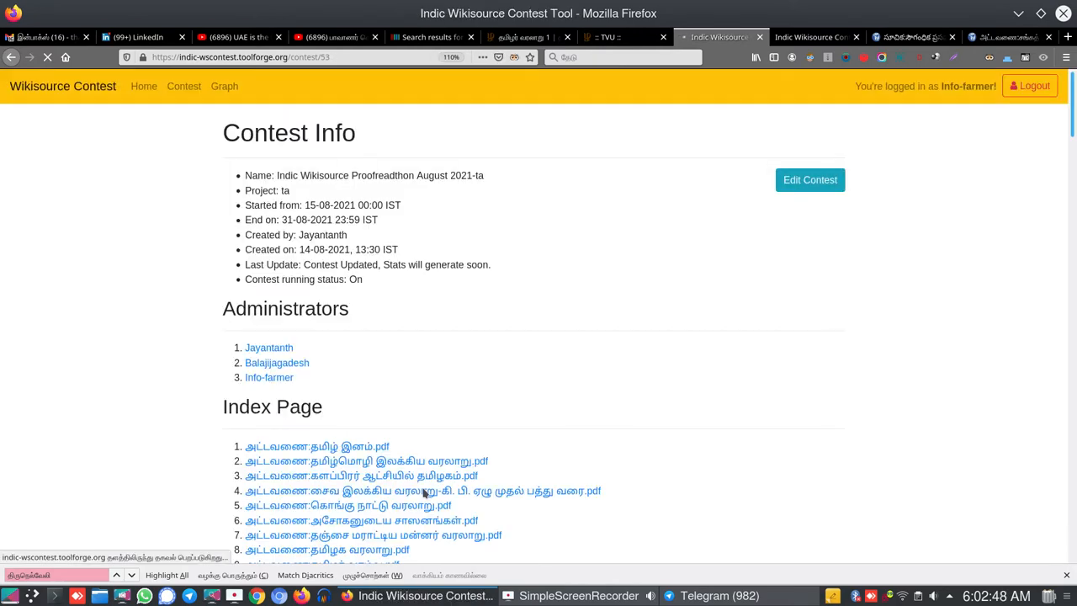
scroll("down", 3)
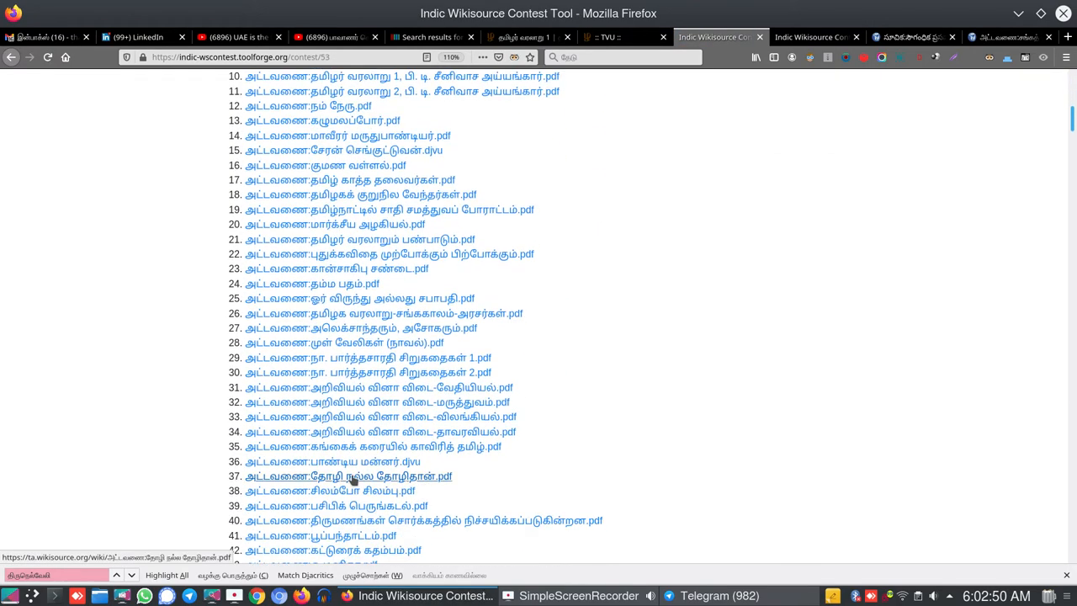
scroll("down", 3)
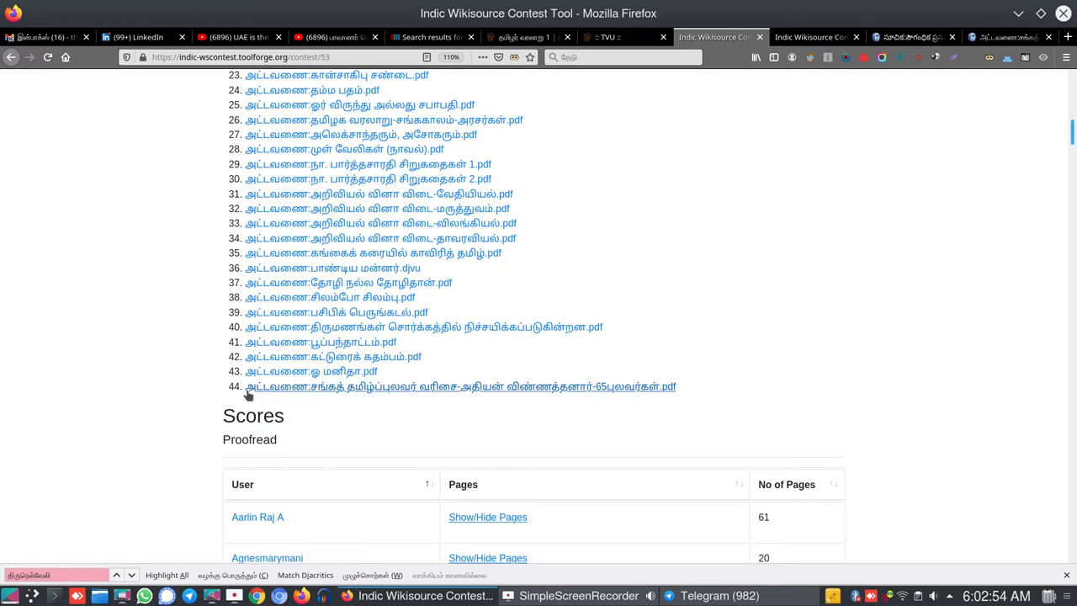
mouse_move(414, 397)
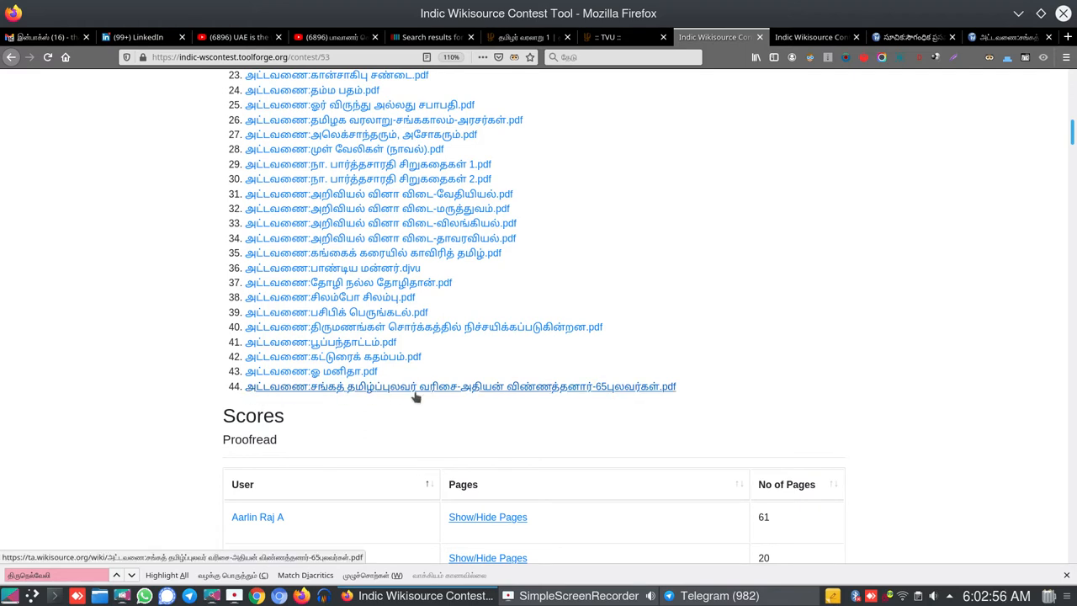
mouse_move(309, 397)
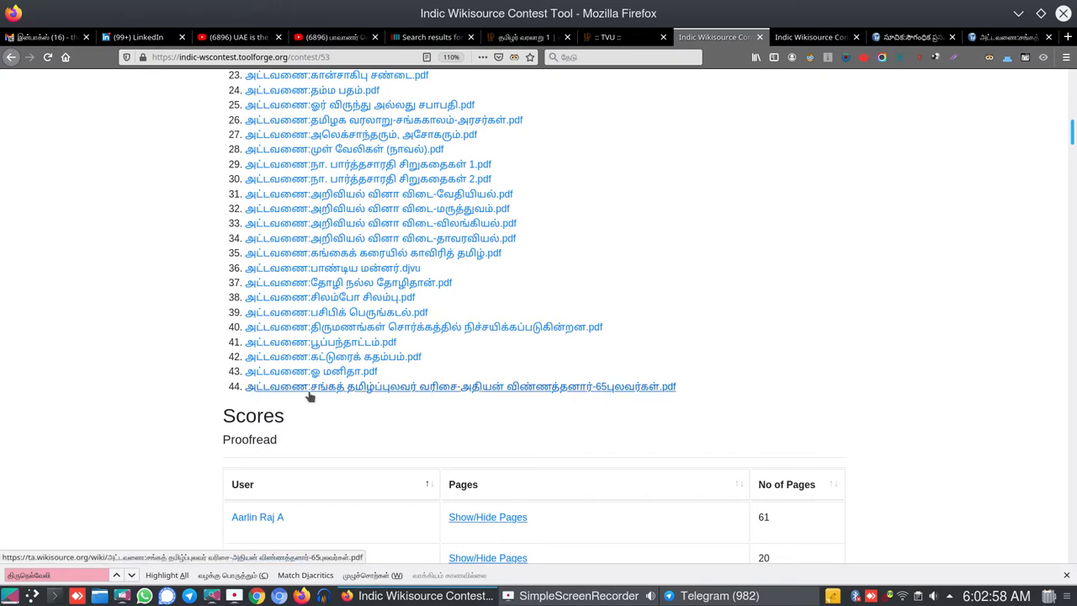
mouse_move(441, 395)
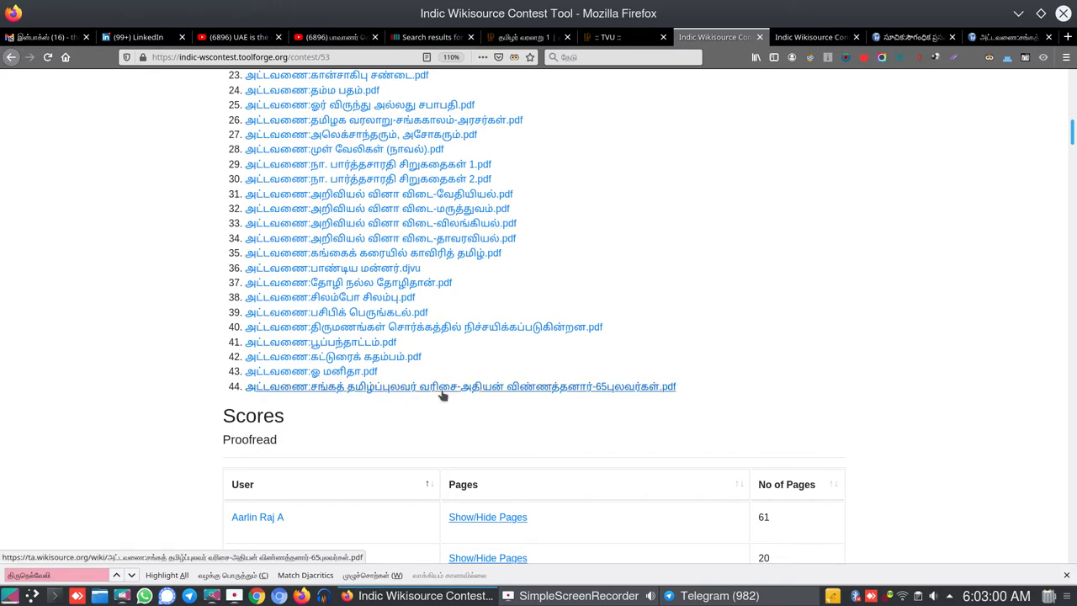
scroll("up", 3)
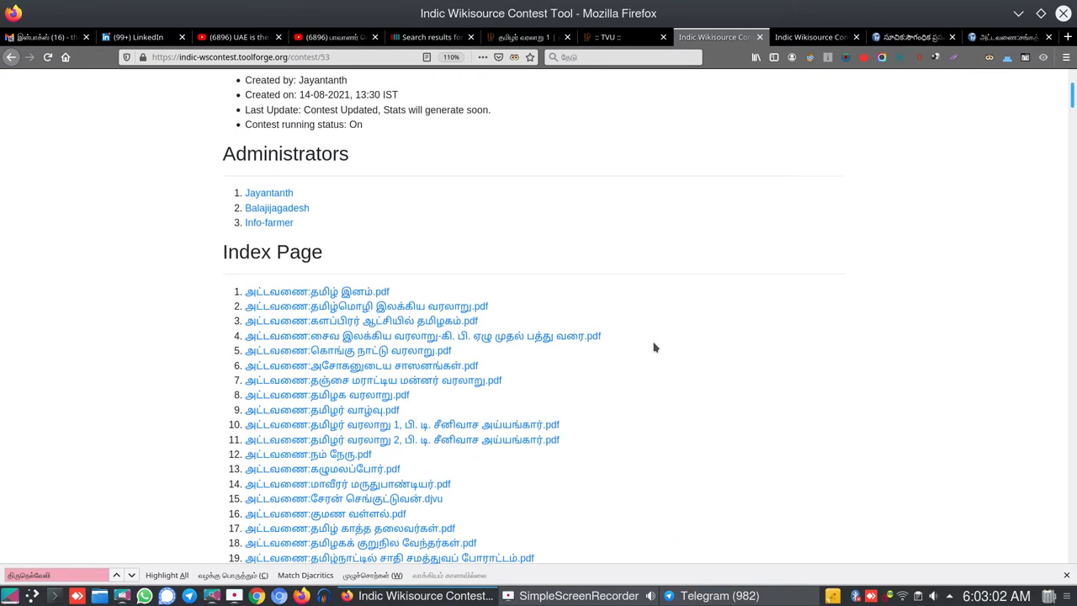
scroll("up", 3)
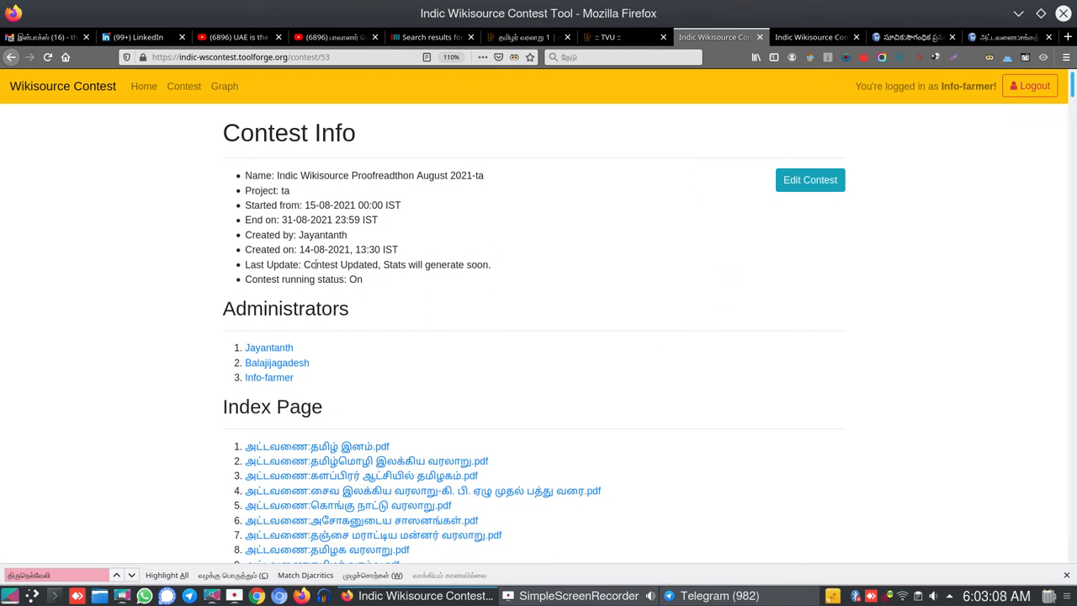
mouse_move(410, 256)
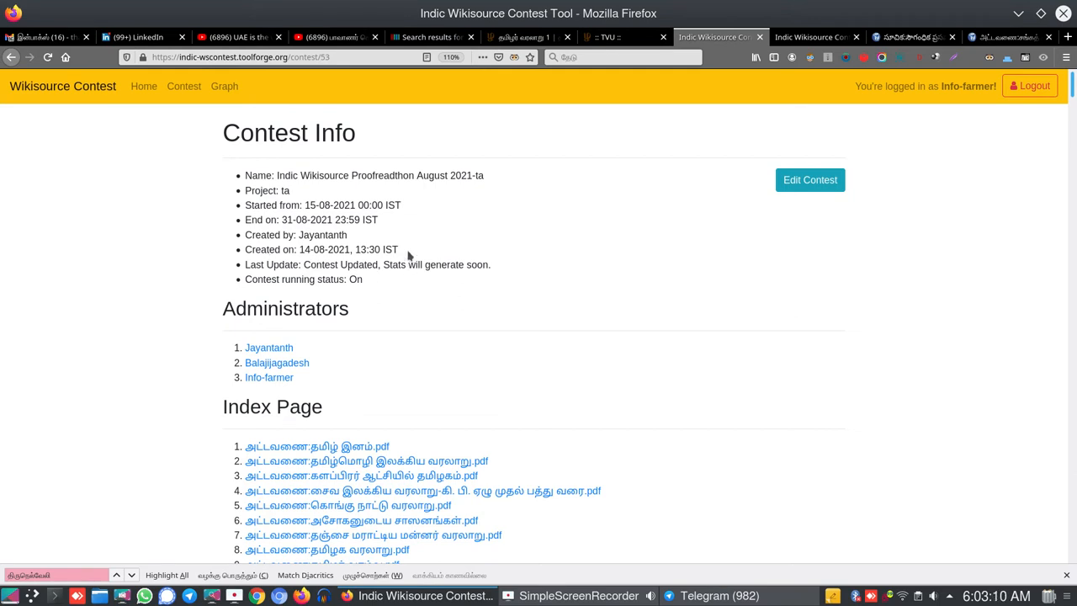
triple_click(321, 249)
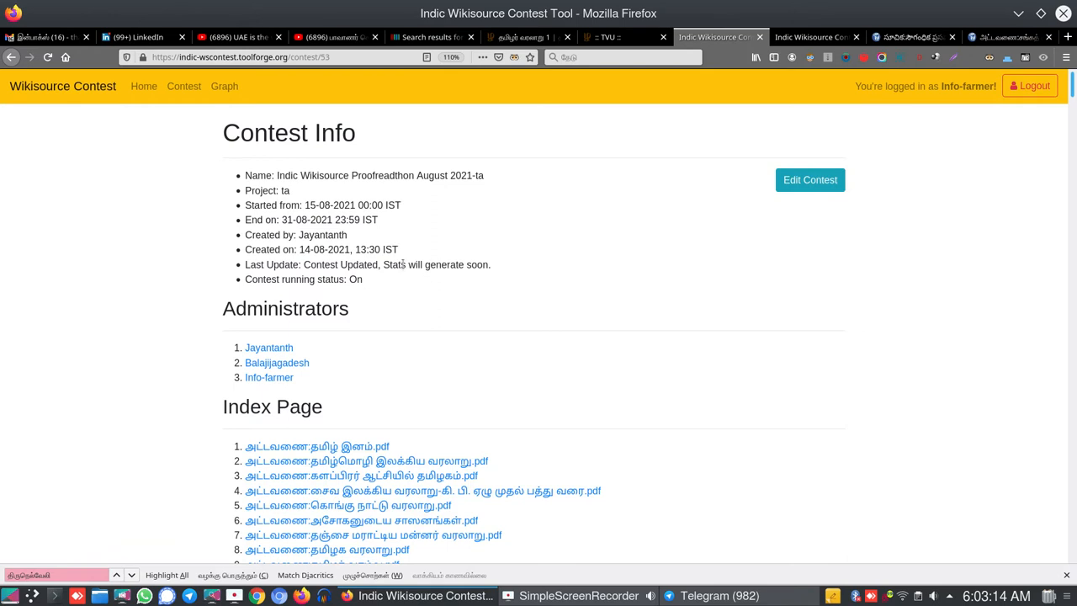
mouse_move(498, 249)
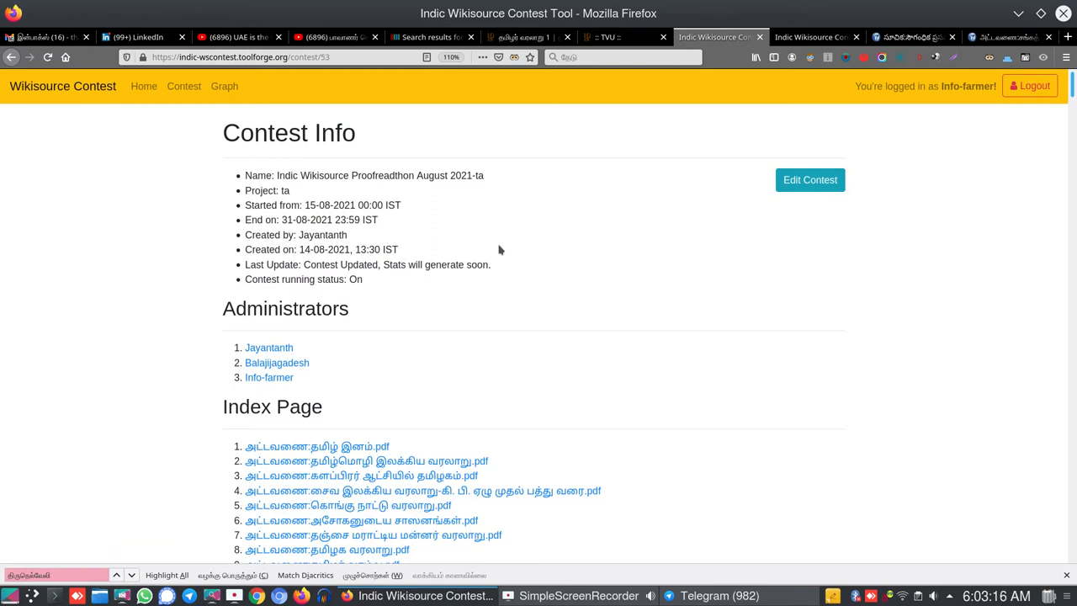
mouse_move(730, 212)
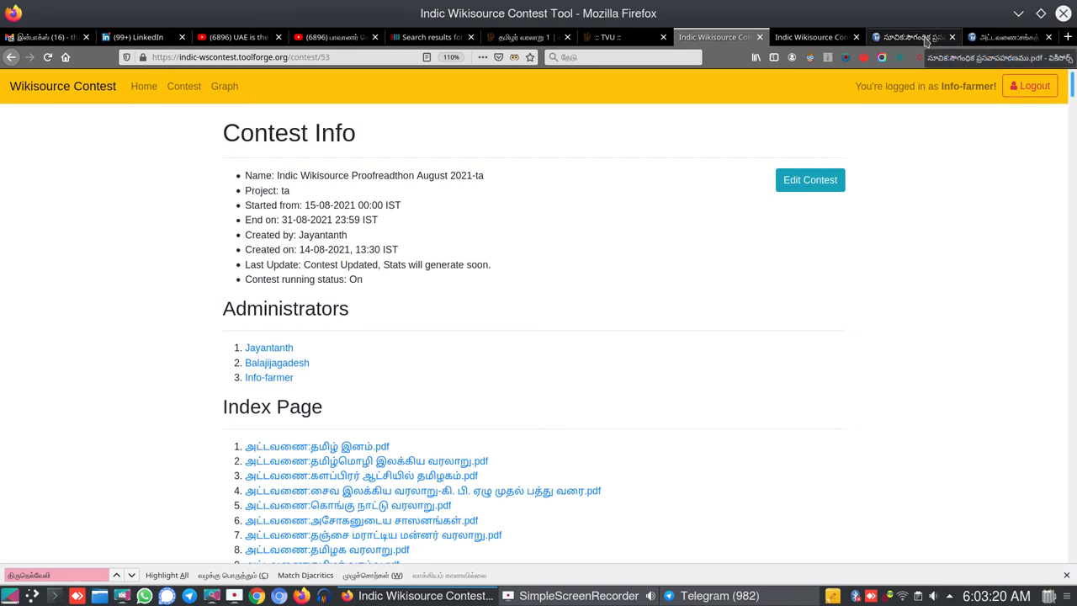
mouse_move(1001, 37)
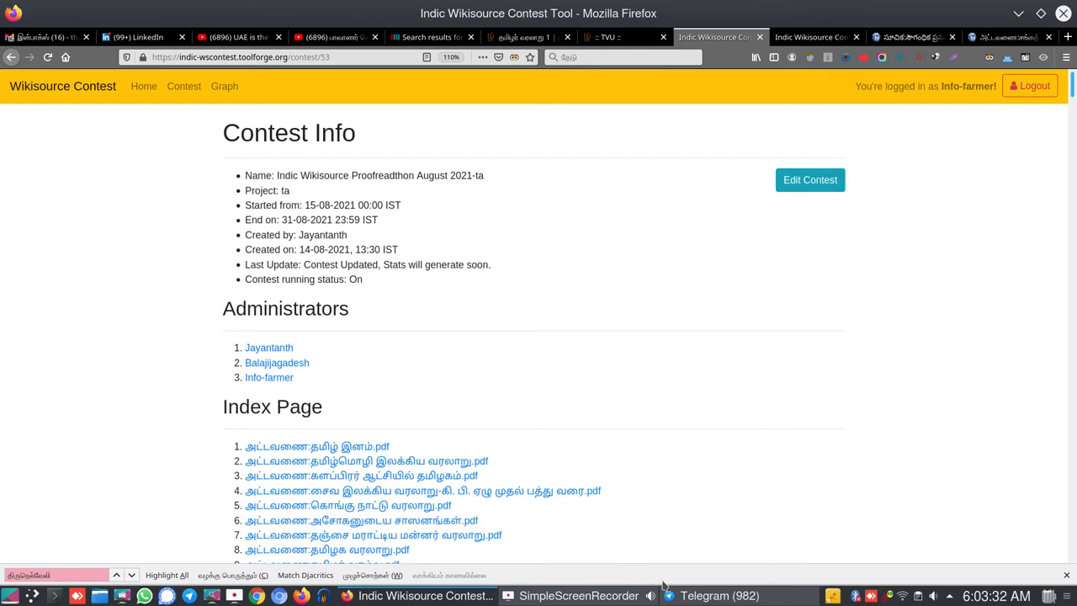
left_click(579, 596)
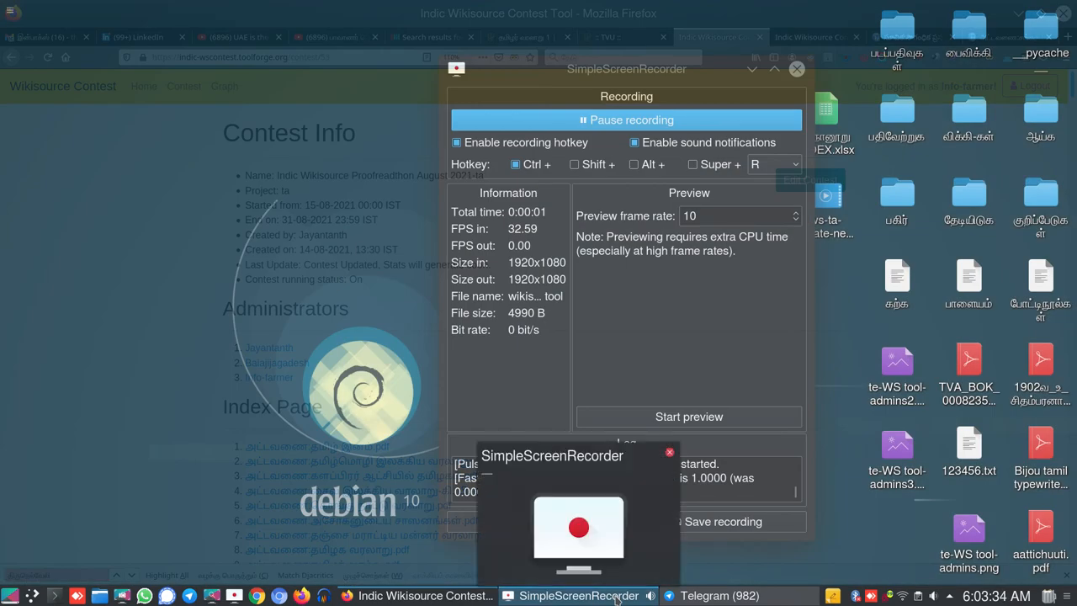